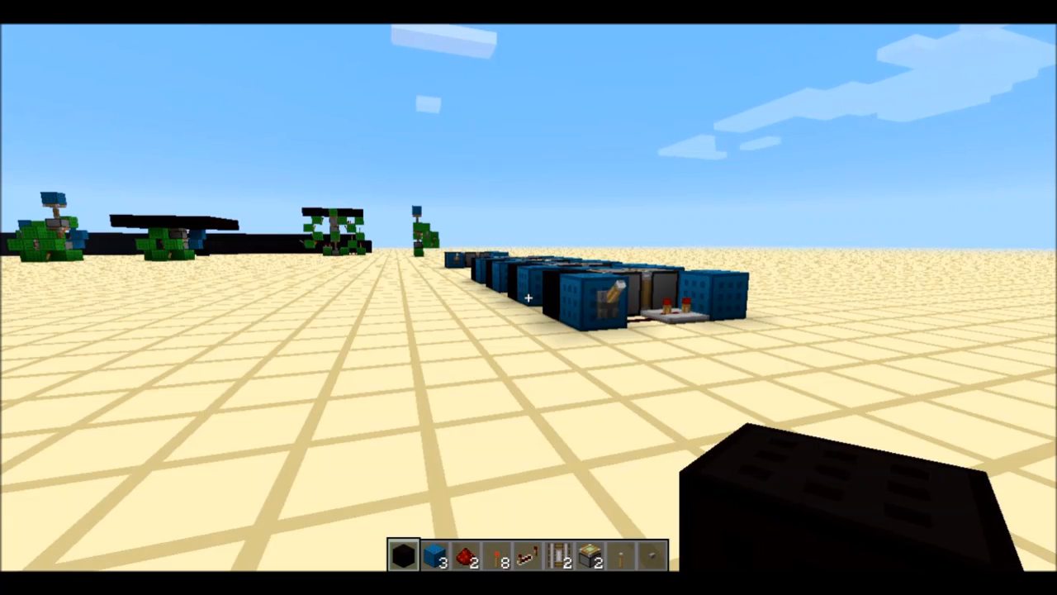
key(Escape)
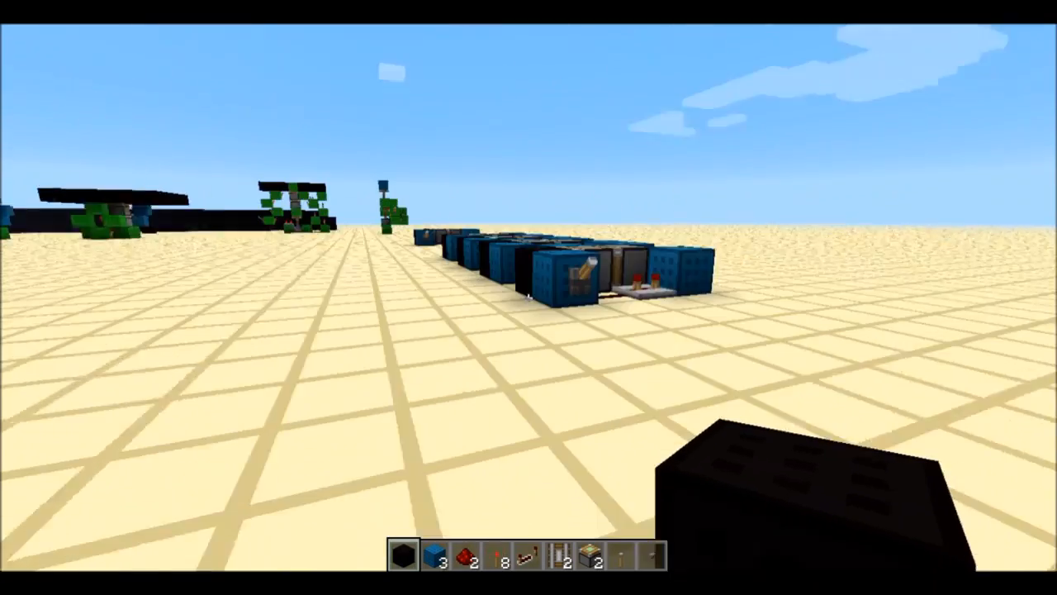
mouse_move(528, 298)
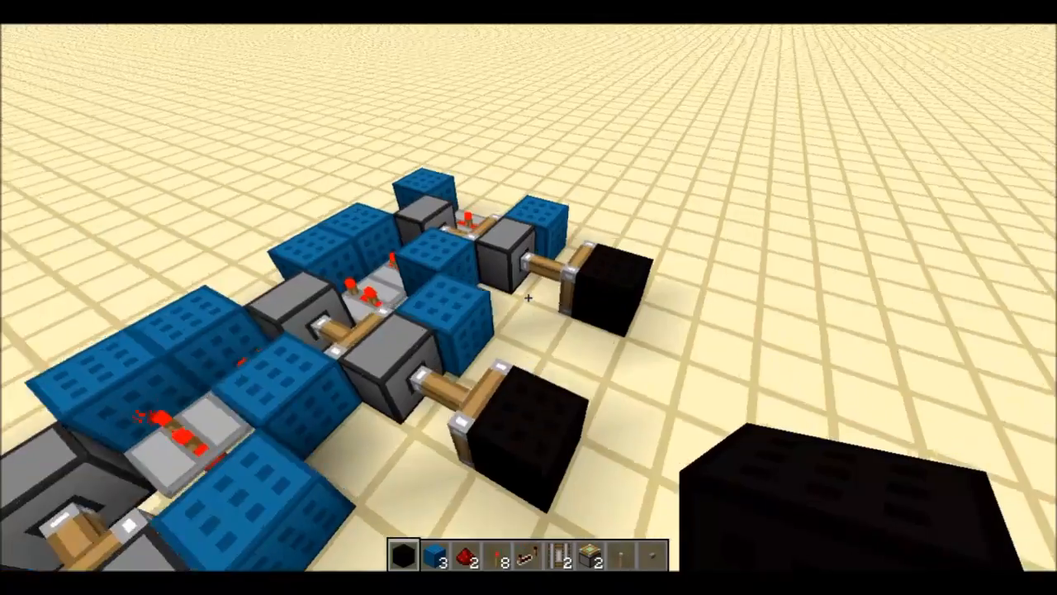
mouse_move(529, 297)
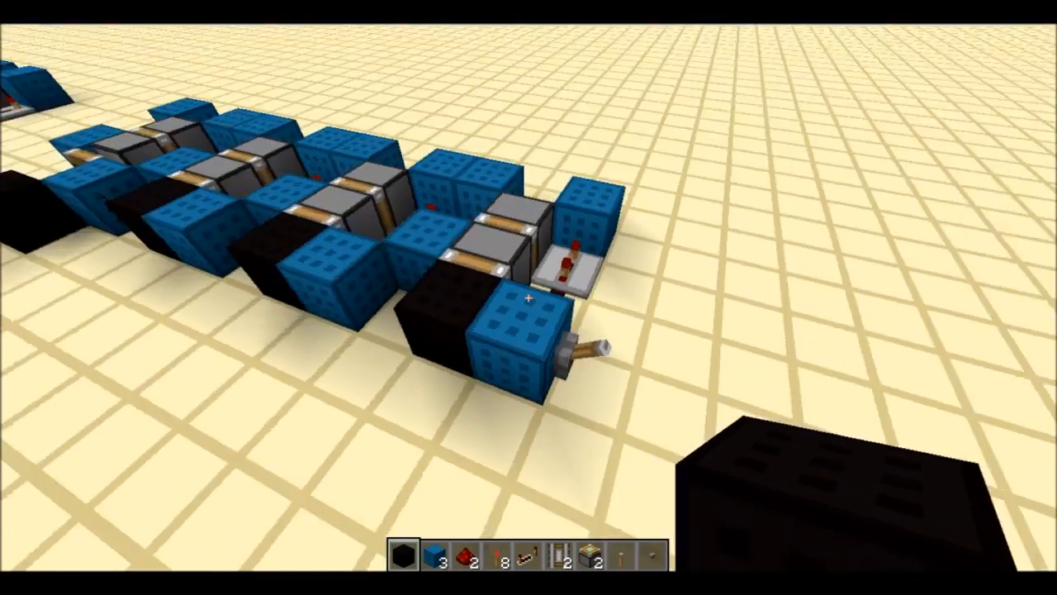
mouse_move(529, 298)
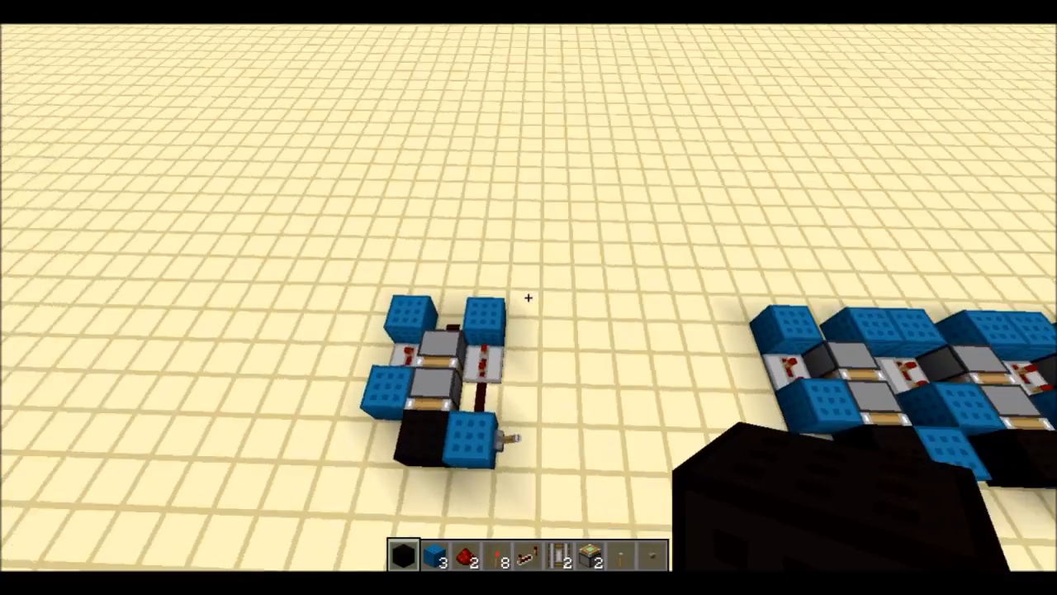
mouse_move(529, 297)
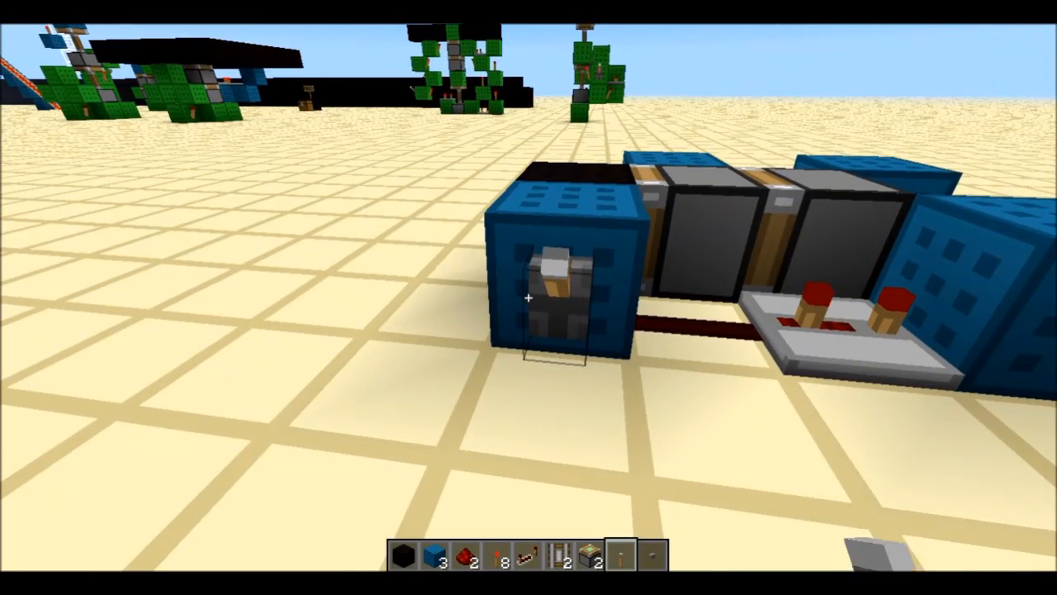
mouse_move(529, 298)
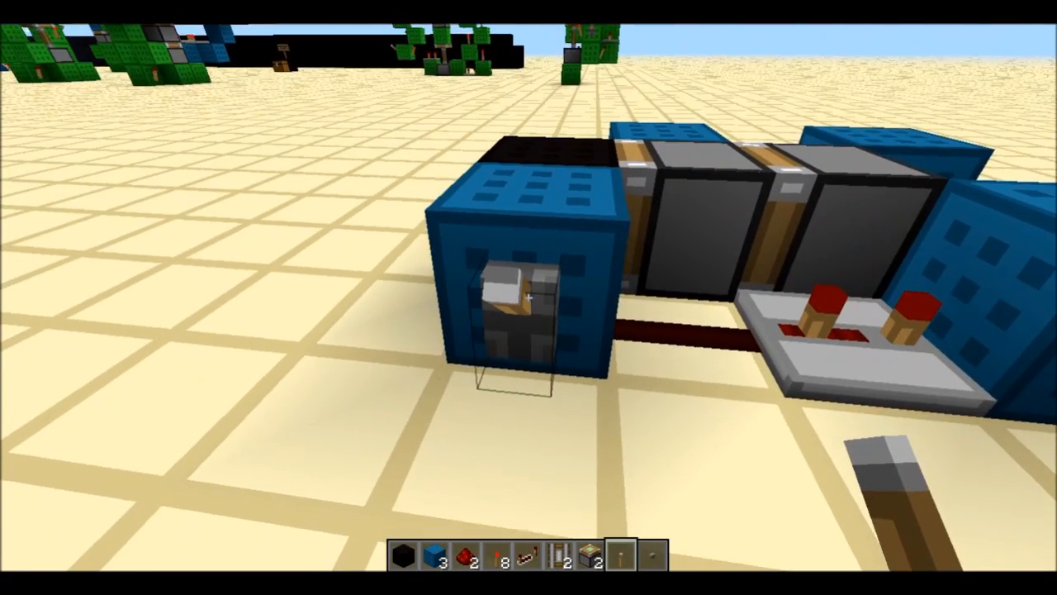